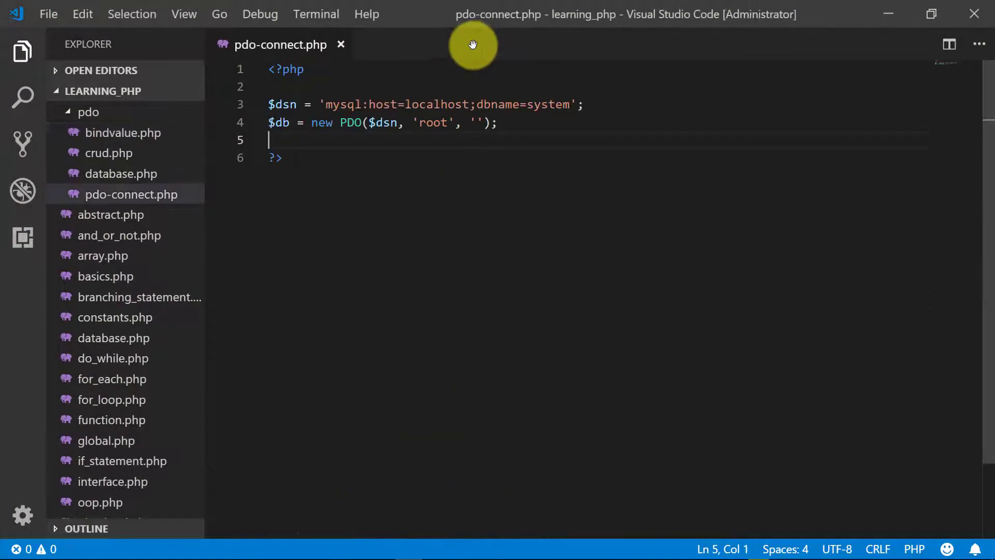
# Create a new file named bindov.php inside the pdo folder.
pyautogui.click(115, 92)
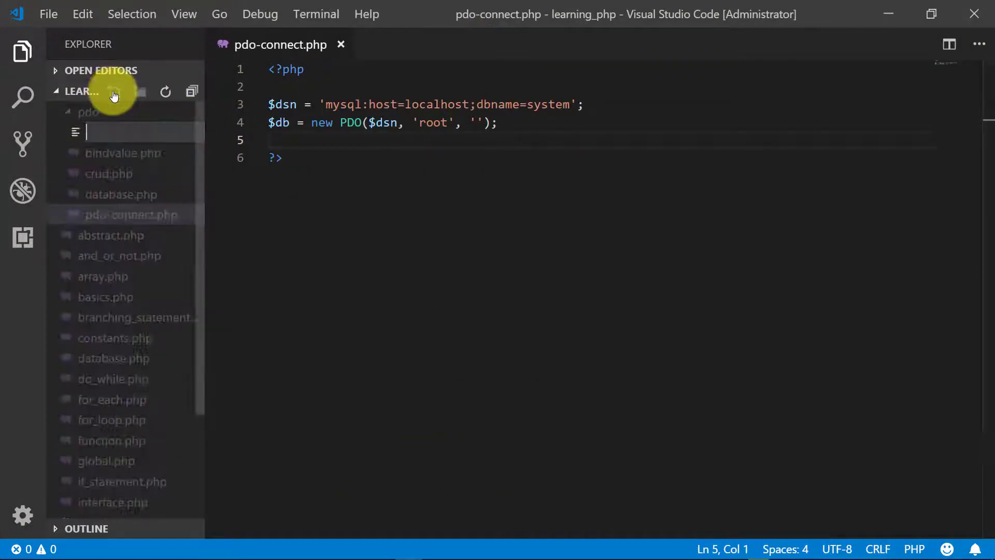
pyautogui.write('bind')
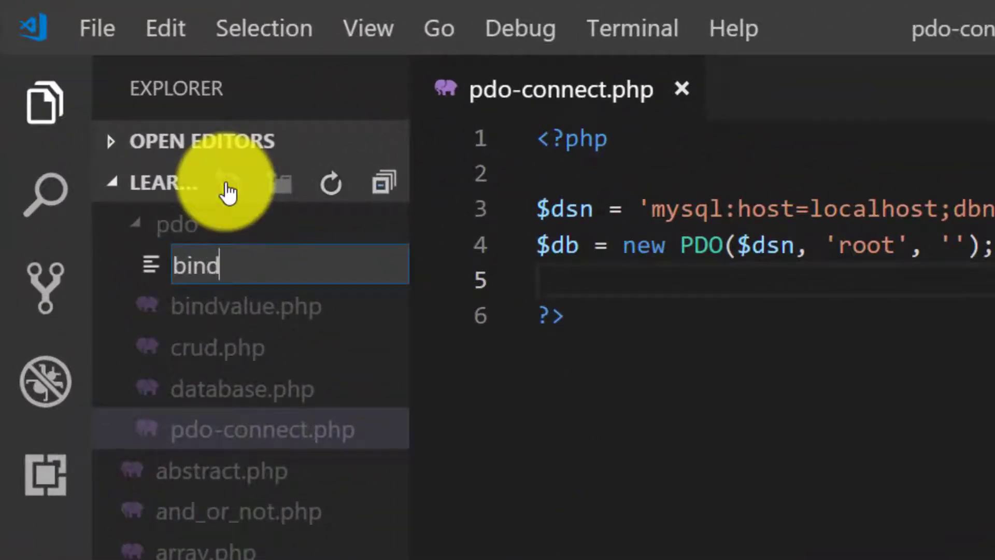
pyautogui.write('ov')
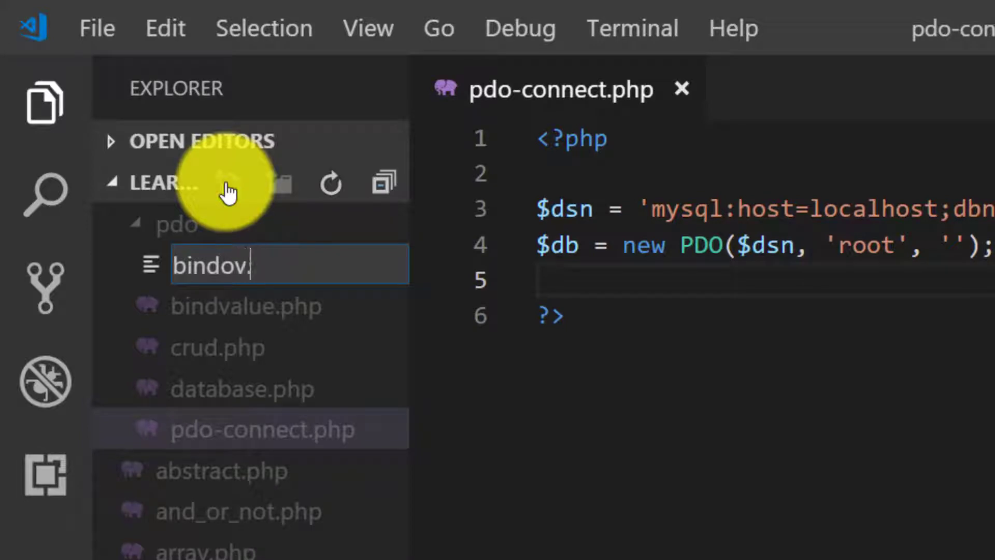
pyautogui.press('Enter')
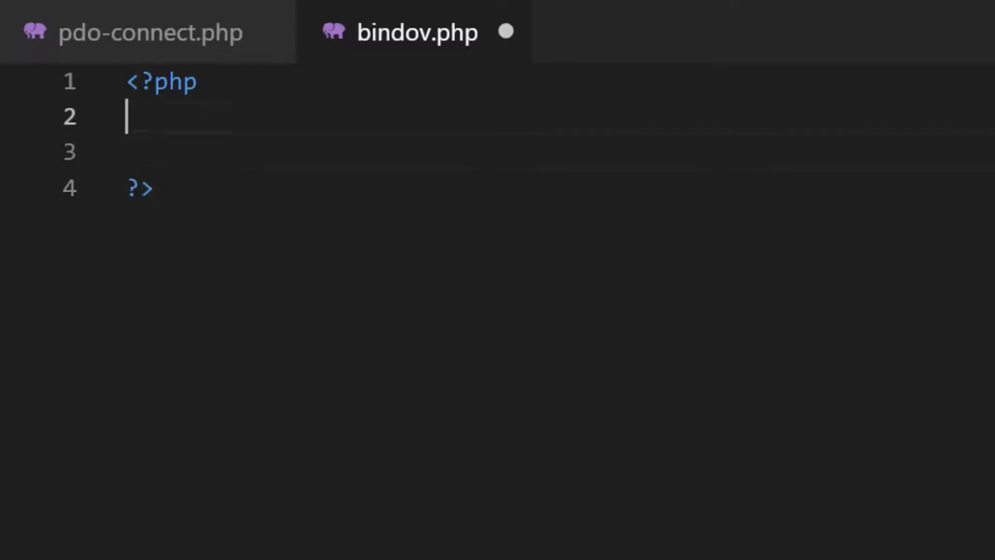
# Write a try block with a catch(Exception $e) that does print_r($e->getMessage()).
pyautogui.write('try')
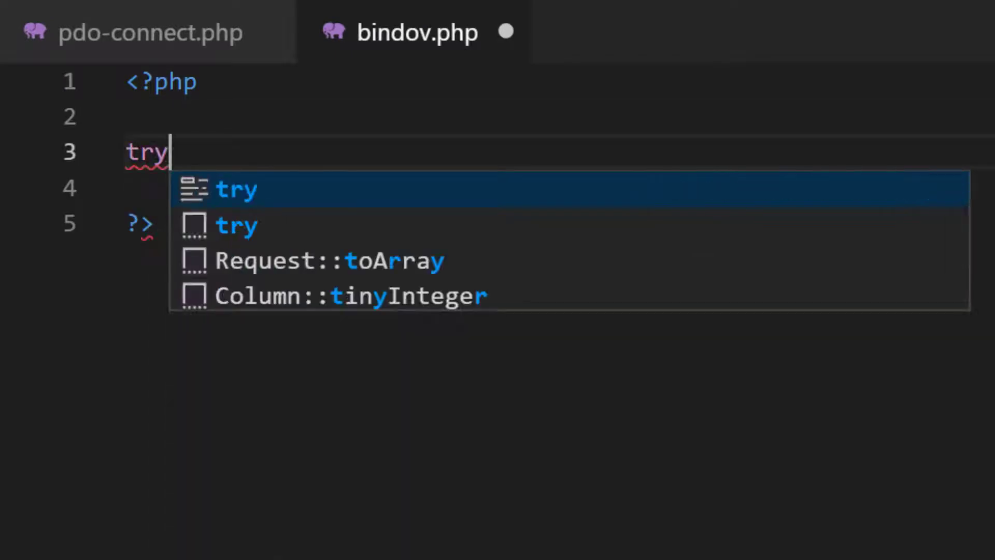
pyautogui.write('{')
pyautogui.write('}catch(Except')
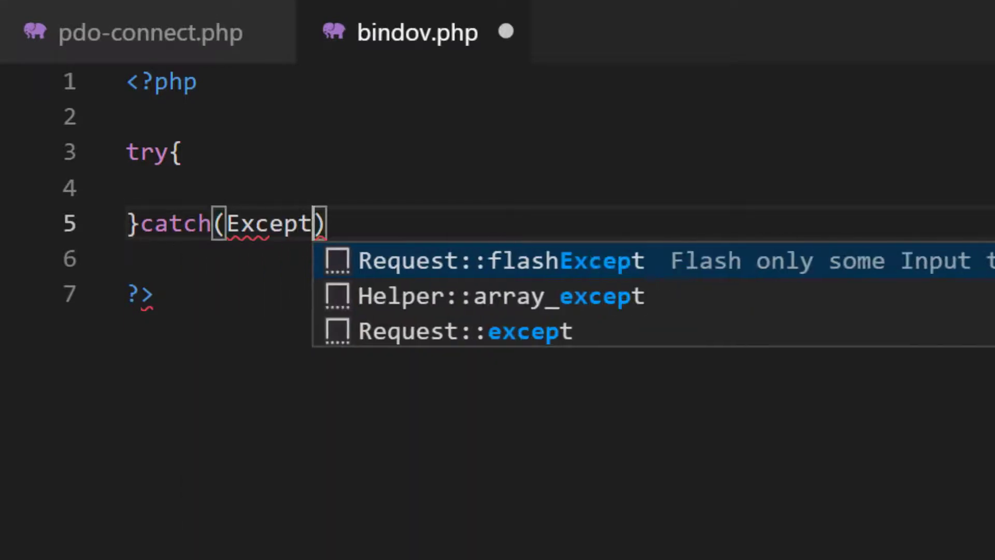
pyautogui.write('ion $e')
pyautogui.click(560, 260)
pyautogui.write('p')
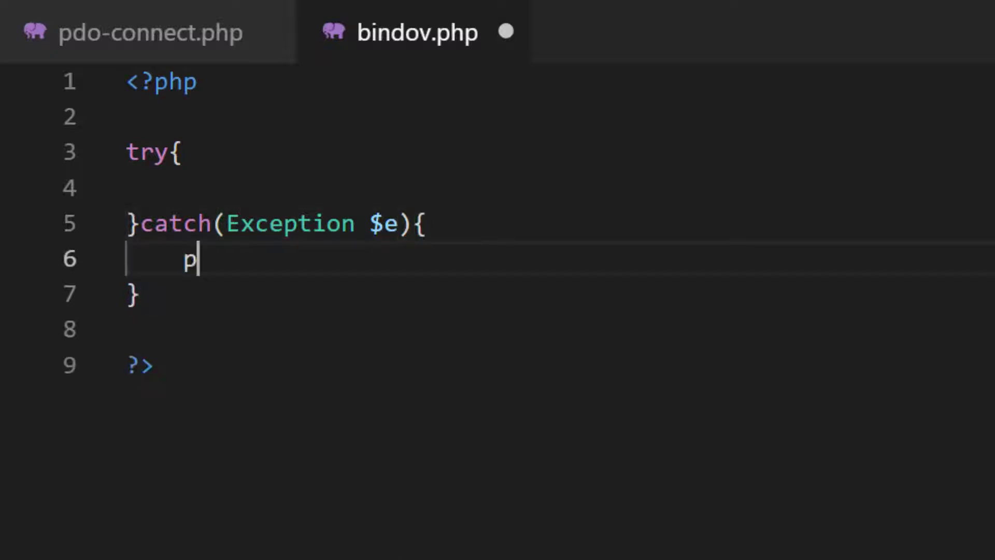
pyautogui.write('rint_r($')
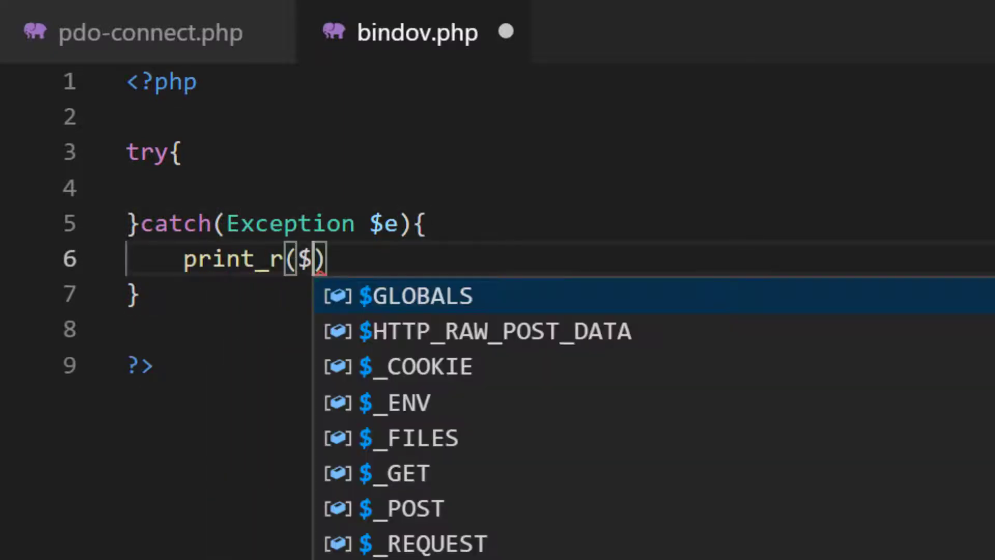
pyautogui.write('e->g')
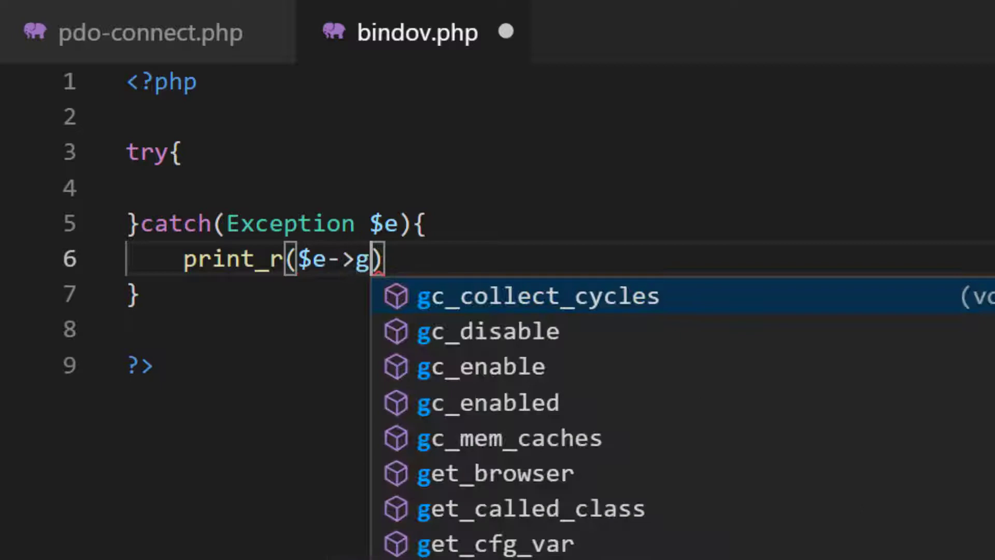
pyautogui.write('etMessage()')
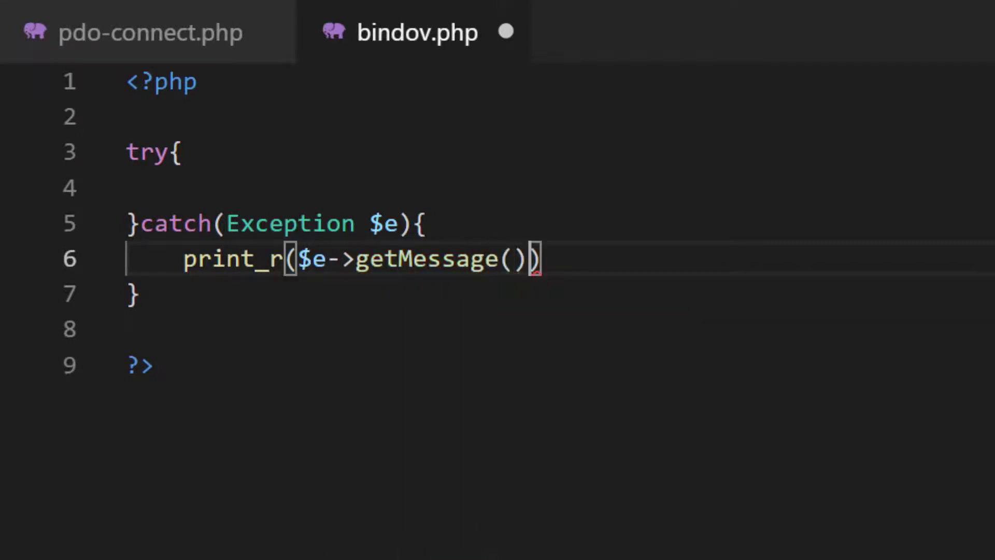
pyautogui.write(';')
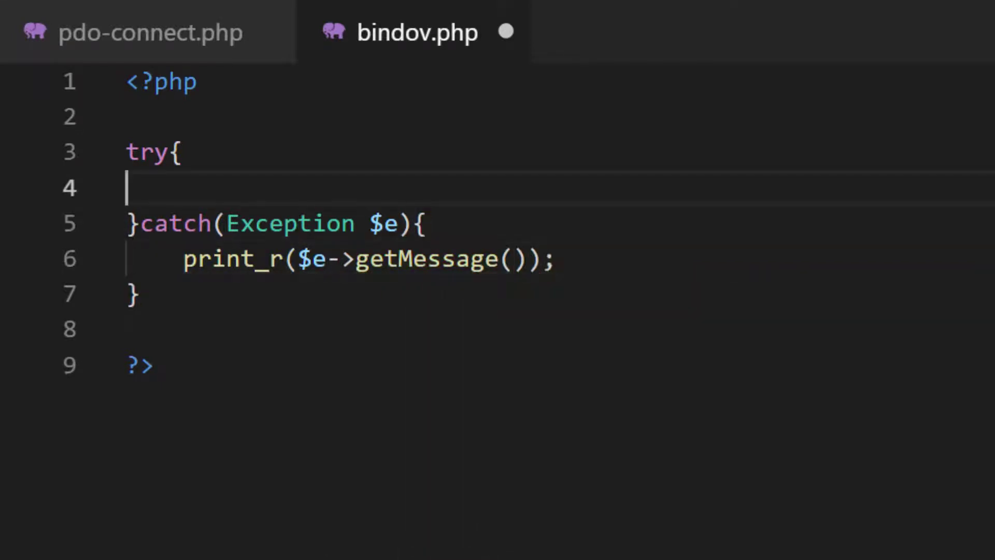
# Add require_once("pdo-connect.php"); inside the try block and start a new $ variable line.
pyautogui.write('require_once')
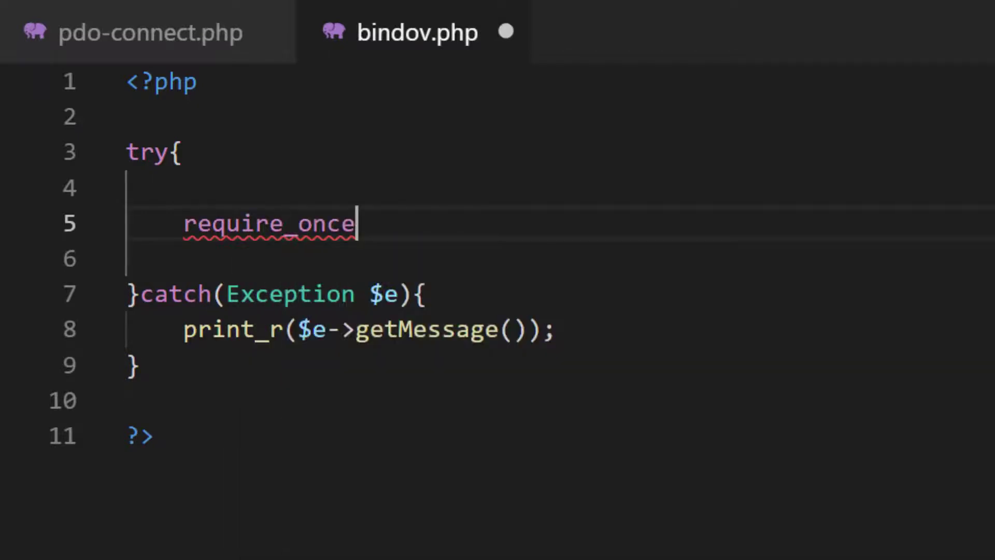
pyautogui.write('("pdo")')
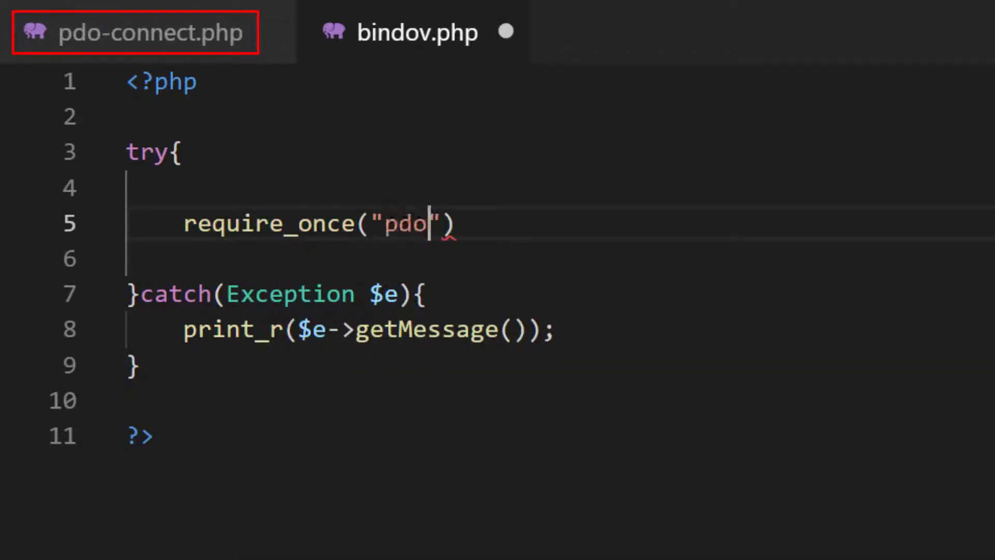
pyautogui.write('-connect.php')
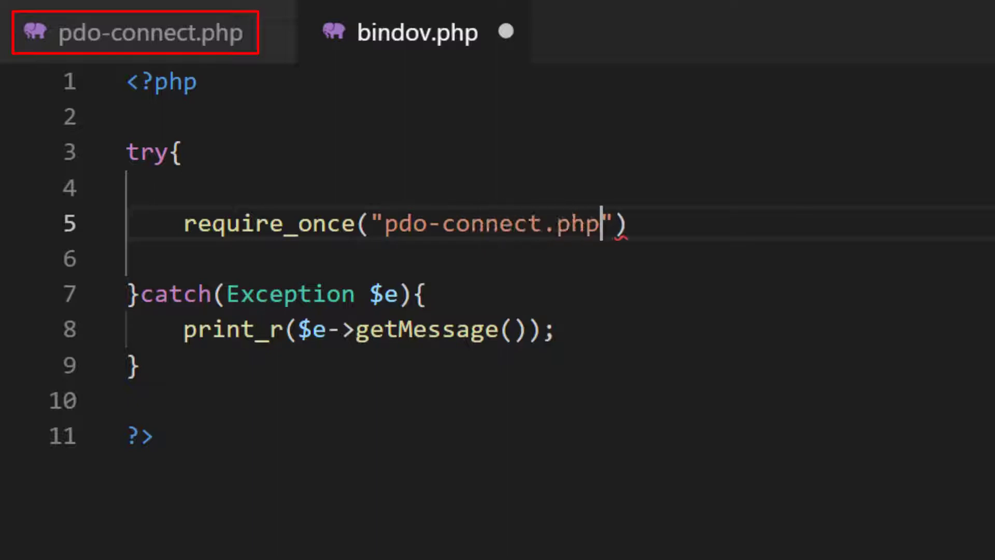
pyautogui.write(';')
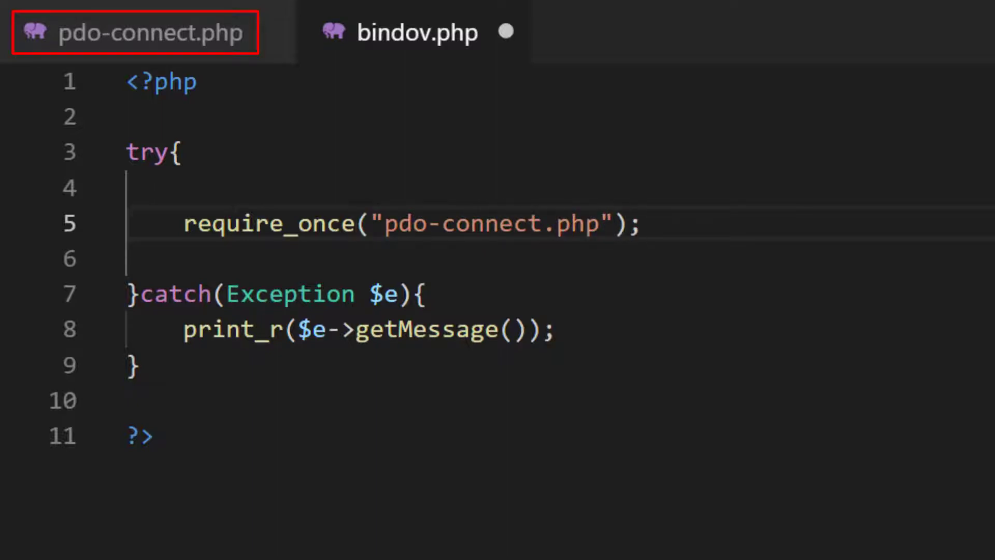
pyautogui.write('$')
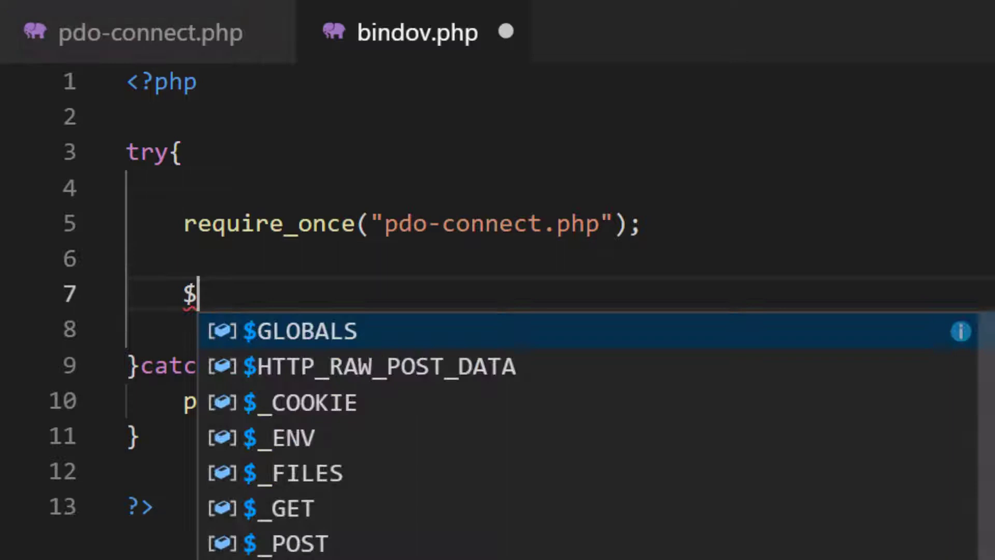
# Define $query = "SELECT * FROM users" and prepare it into $result via $db->prepare($query).
pyautogui.write('query =')
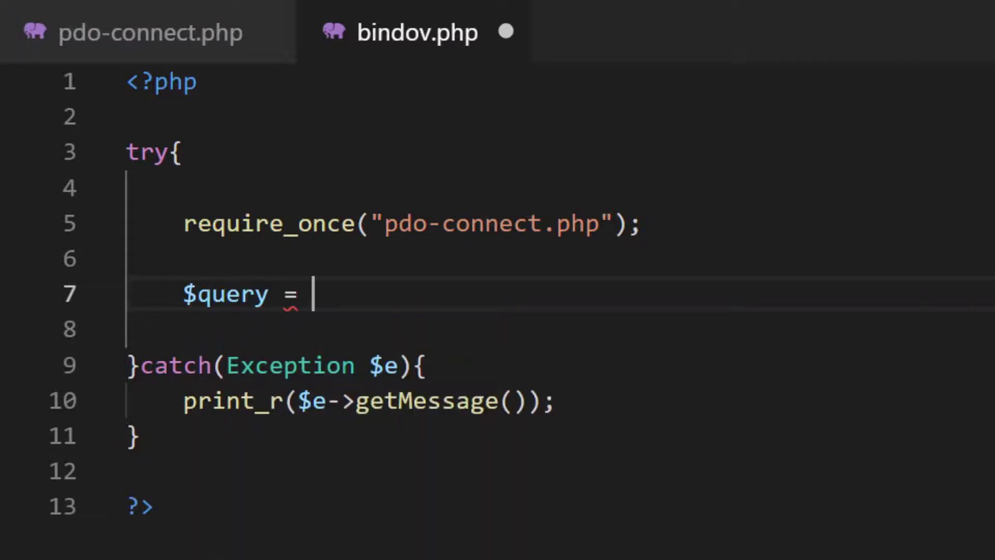
pyautogui.write('"SELECT "')
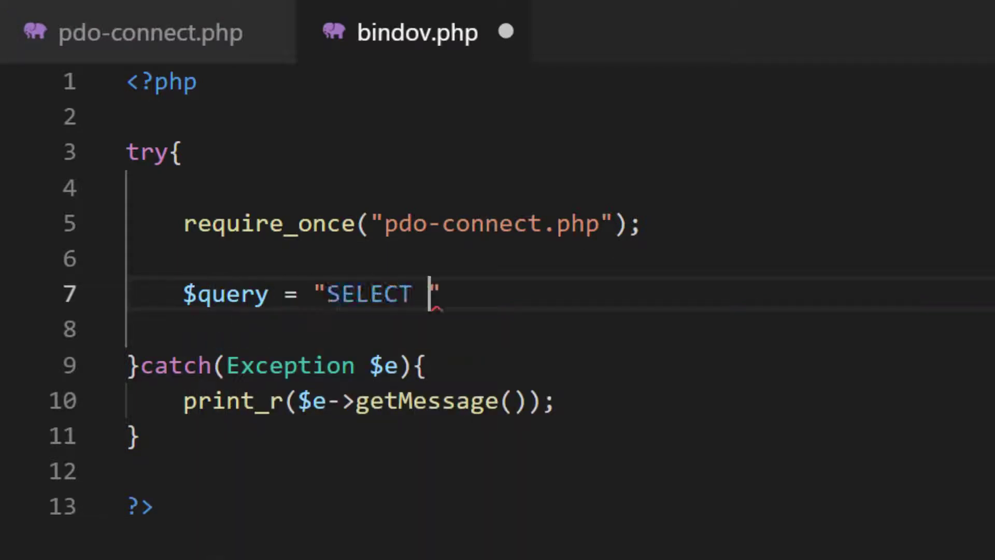
pyautogui.write('* FROM users')
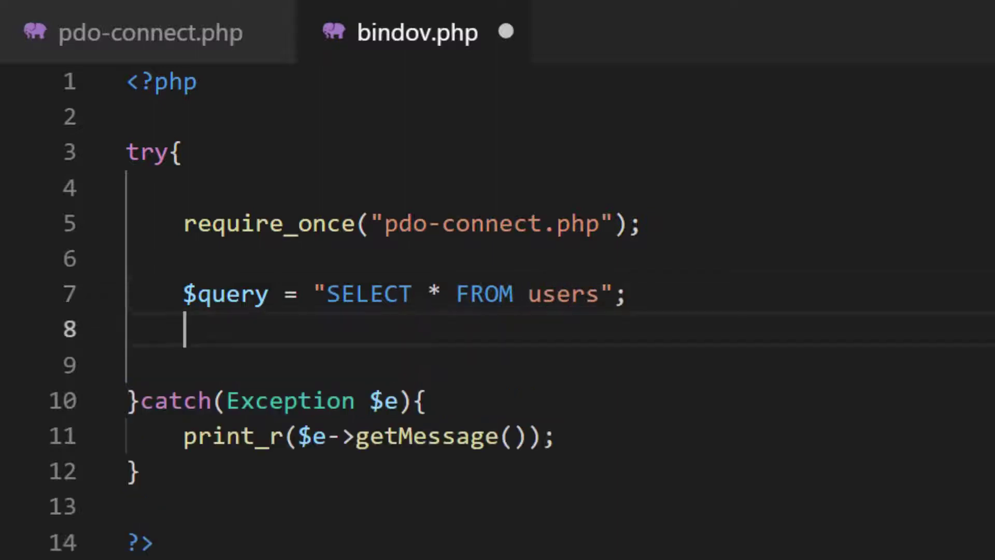
pyautogui.write('$result')
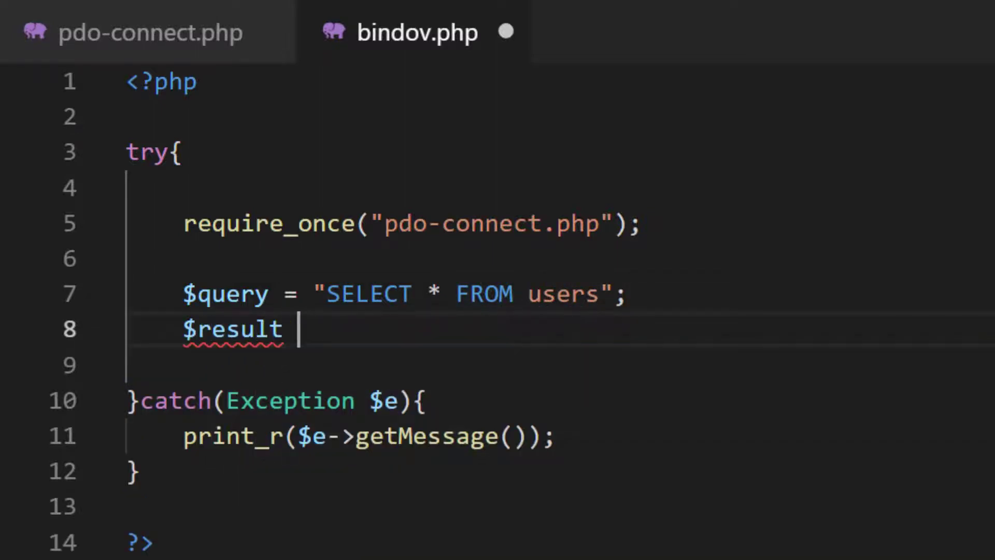
pyautogui.write('= $db-')
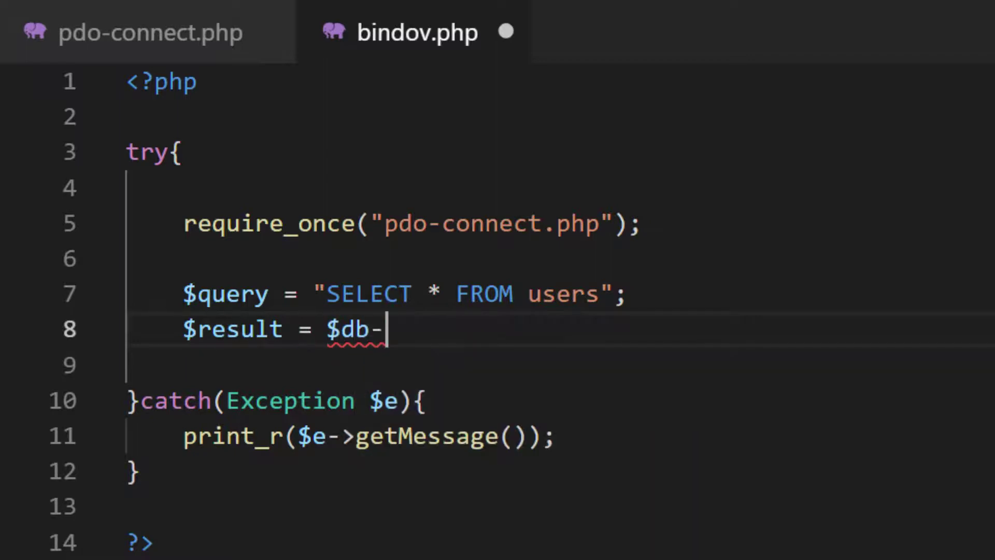
pyautogui.write('>p')
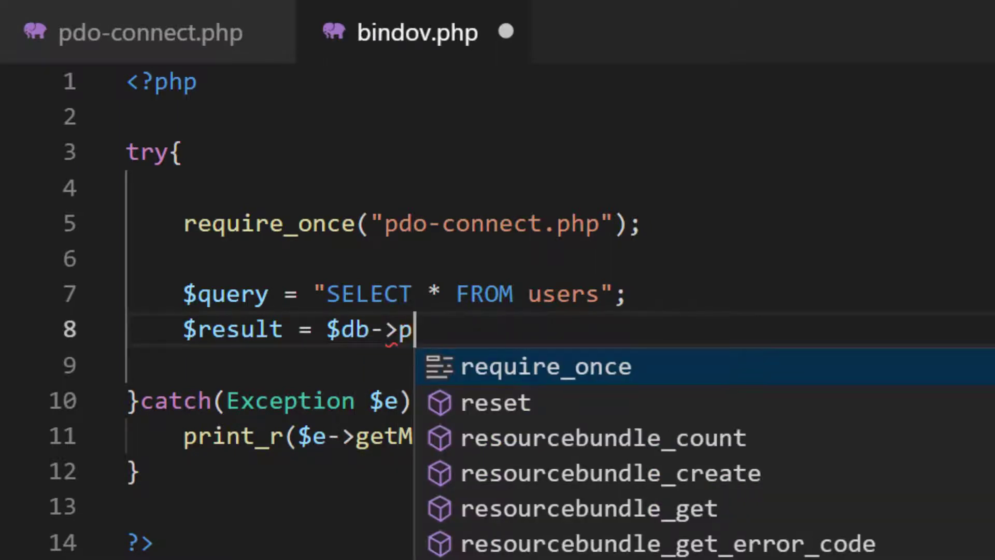
pyautogui.write('repare($')
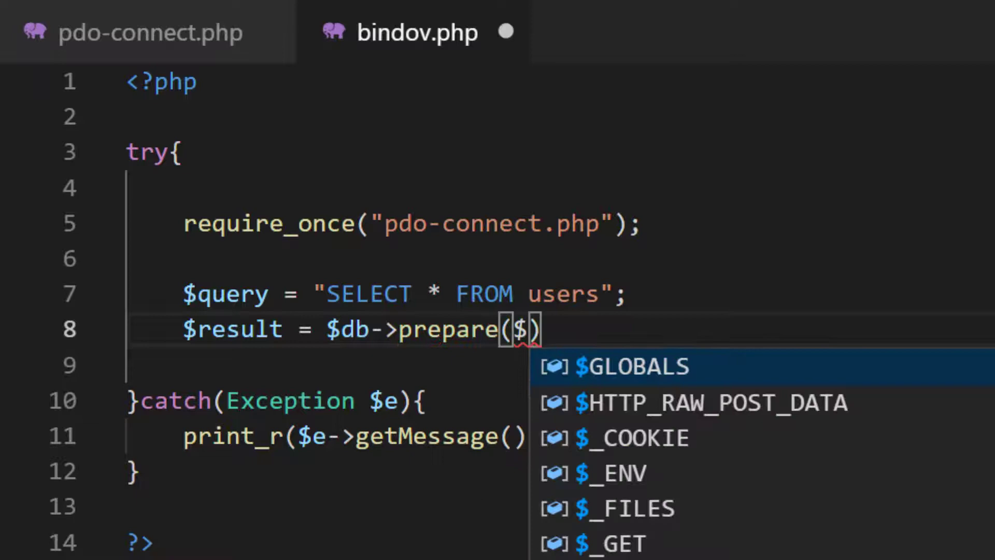
pyautogui.write('query')
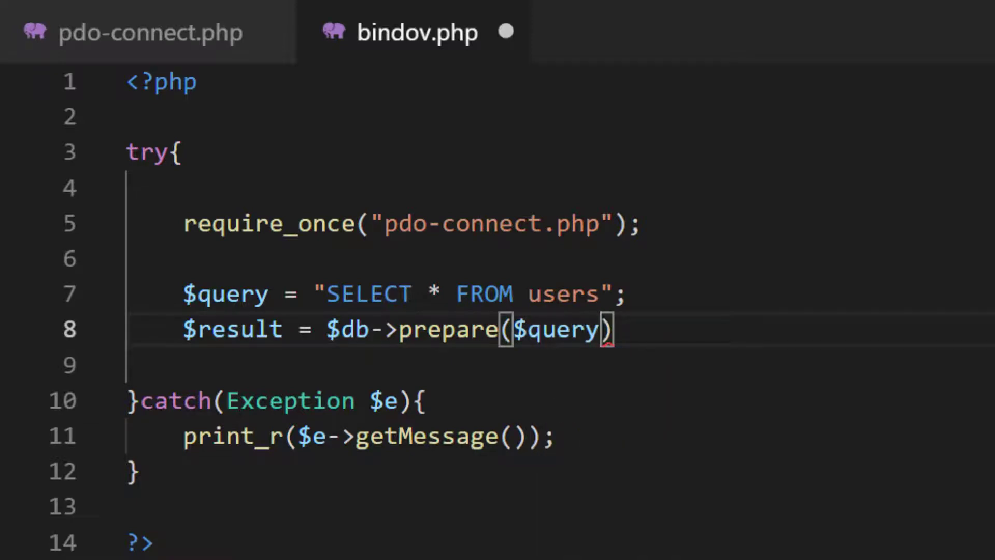
pyautogui.write(';')
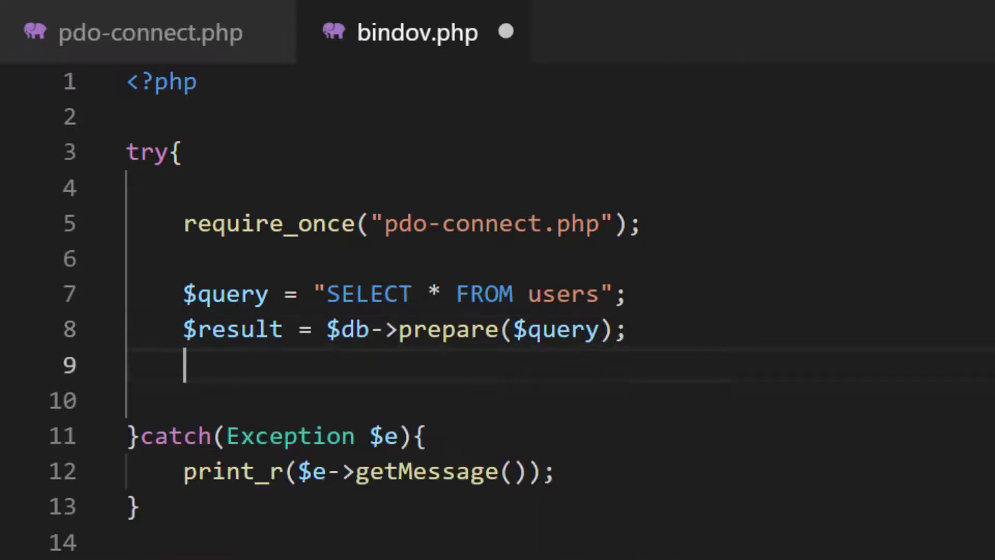
# Execute the prepared statement with $result->execute().
pyautogui.write('$result-')
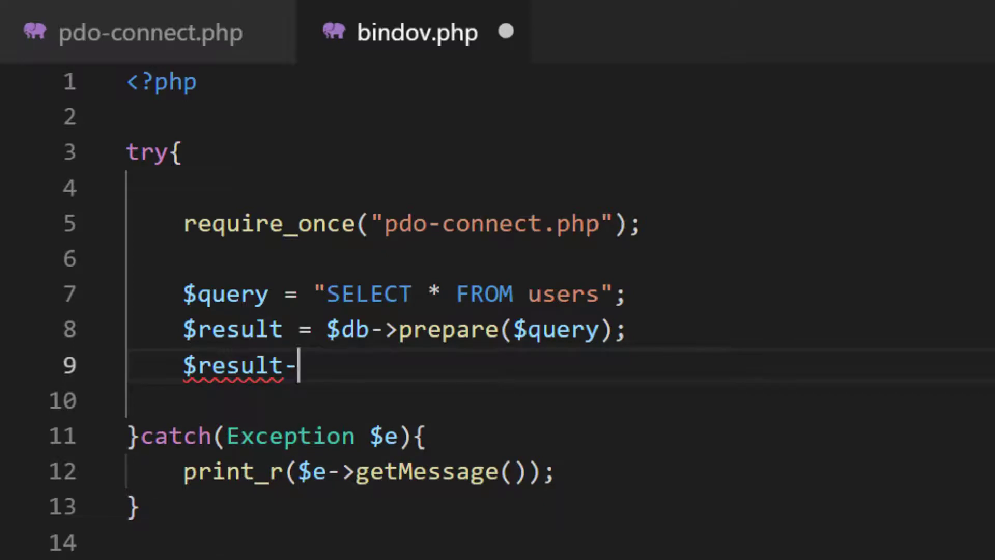
pyautogui.write('.execute();')
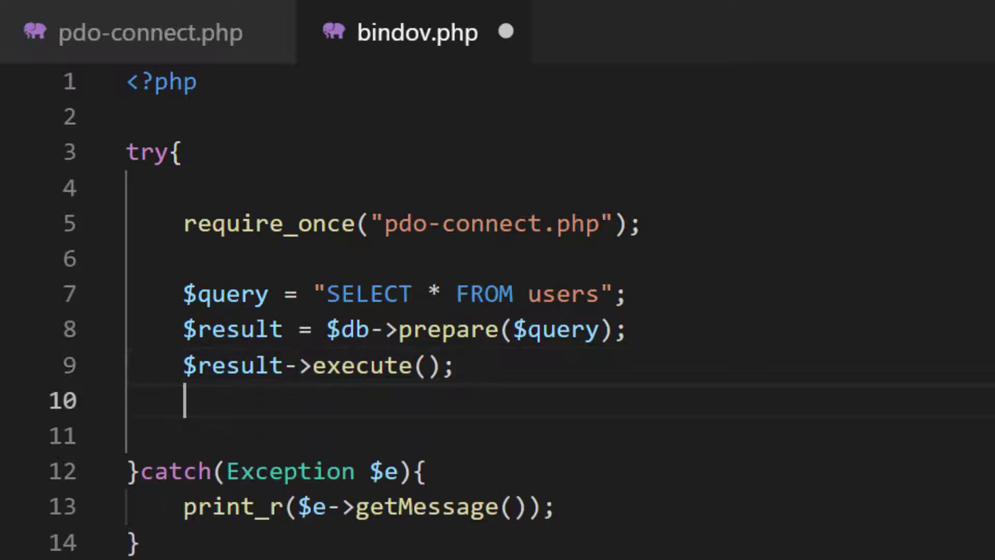
# Add $result->bindColumn('first_name', $fname) after execute().
pyautogui.write('$re')
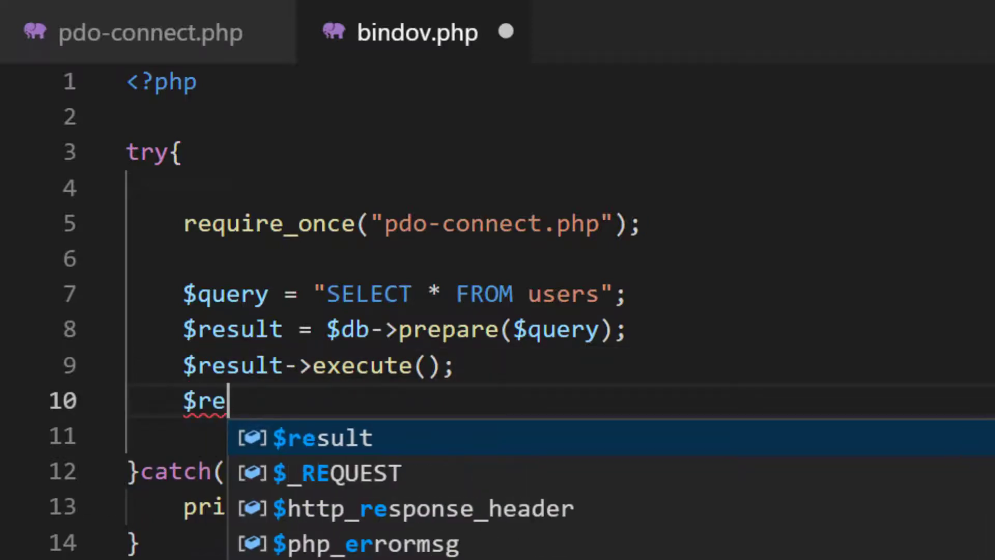
pyautogui.write('sult->')
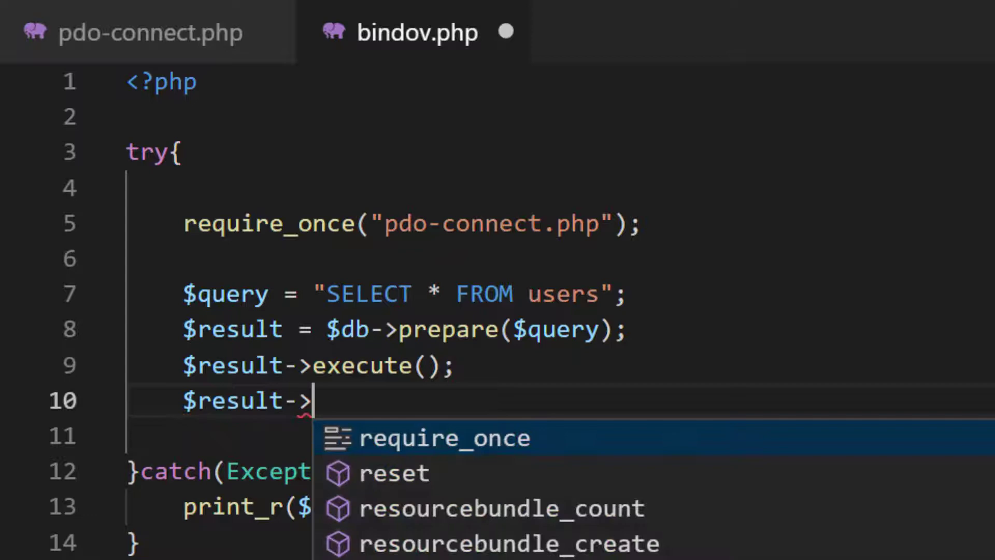
pyautogui.write('bindColu')
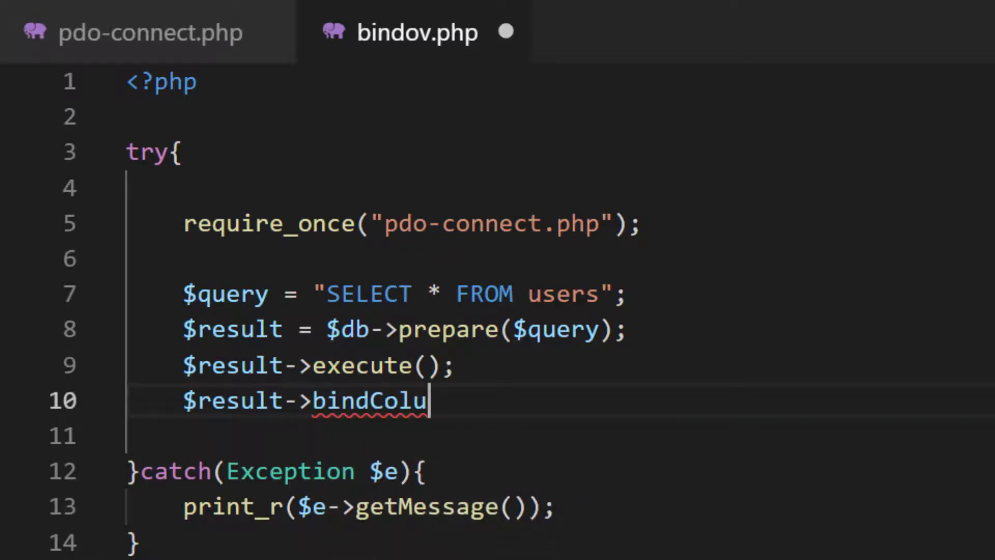
pyautogui.write('mn()')
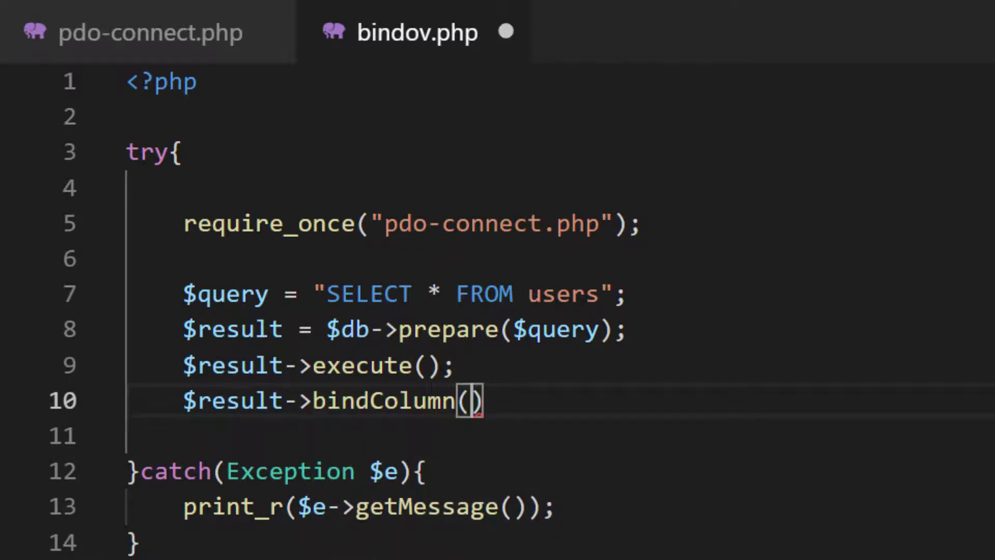
pyautogui.write("'first_fn'")
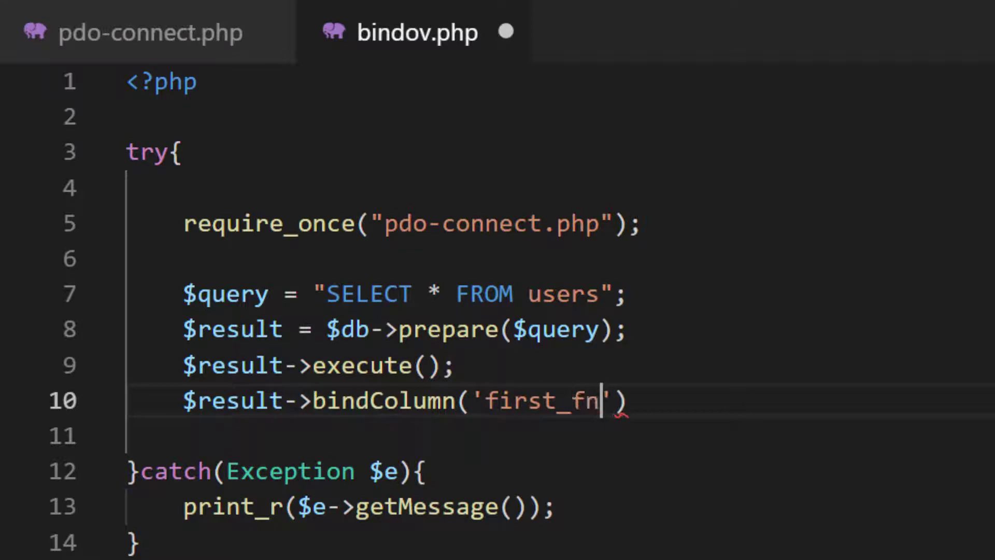
pyautogui.write('ame')
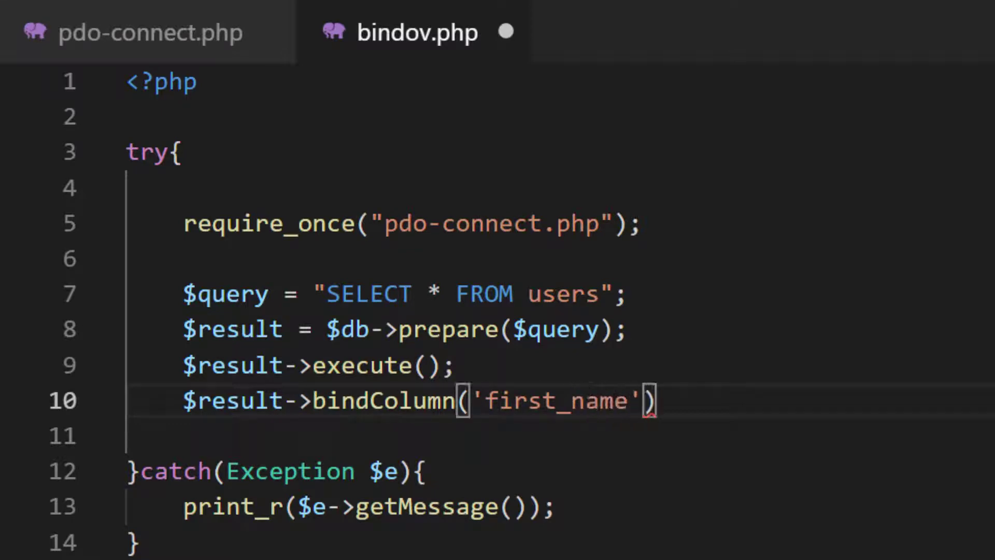
pyautogui.write(', $fname')
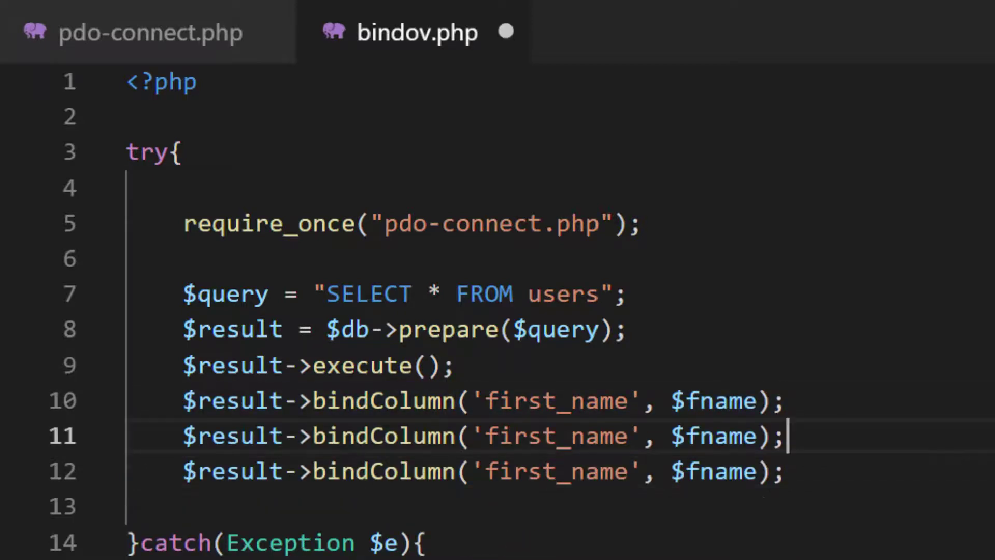
# Retarget the duplicated bindings to last_name/$lname and email/$email, leaving blank lines below.
pyautogui.doubleClick(555, 436)
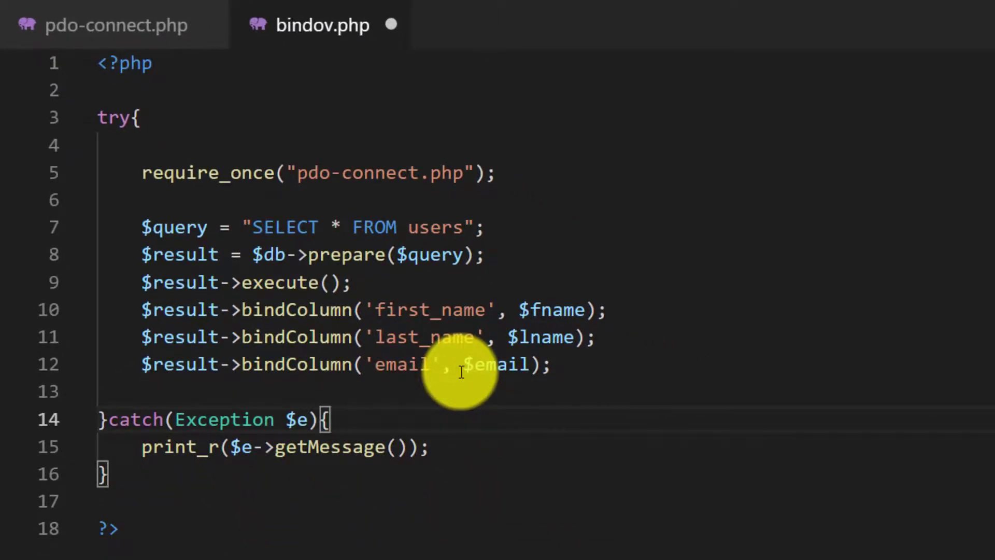
pyautogui.press('Enter')
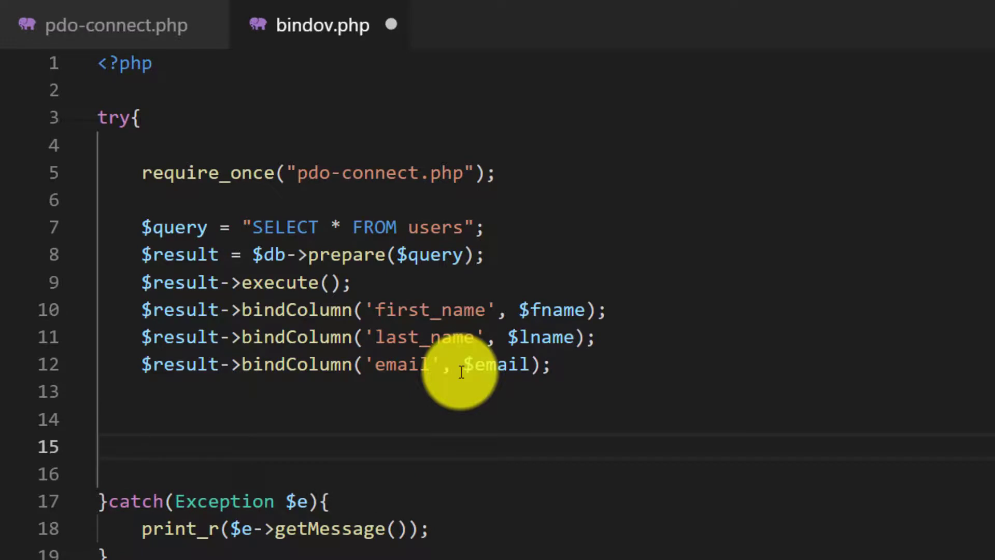
# Add a while($row = $result->fetch()){ } loop below the bindings.
pyautogui.write('while($')
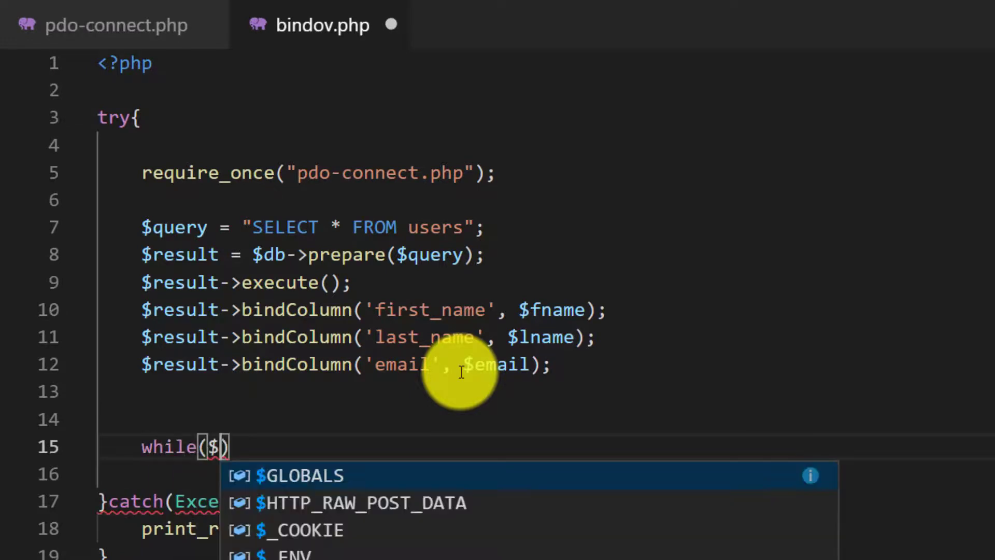
pyautogui.write('row')
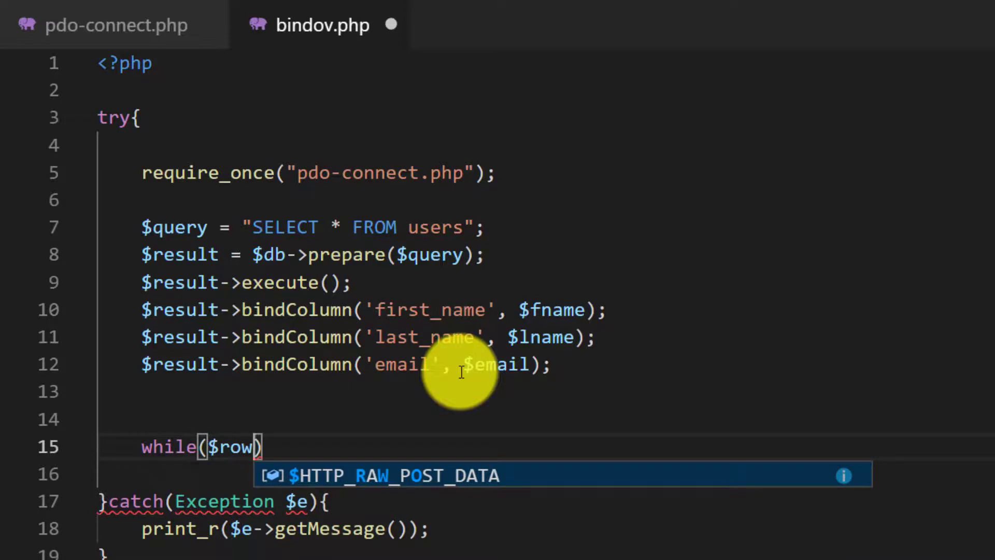
pyautogui.write('= $result')
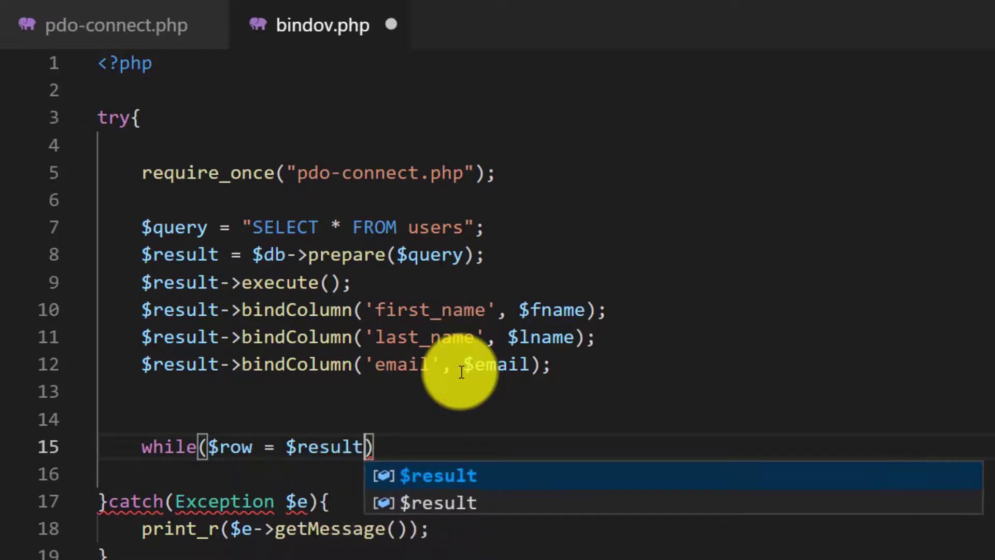
pyautogui.write('->')
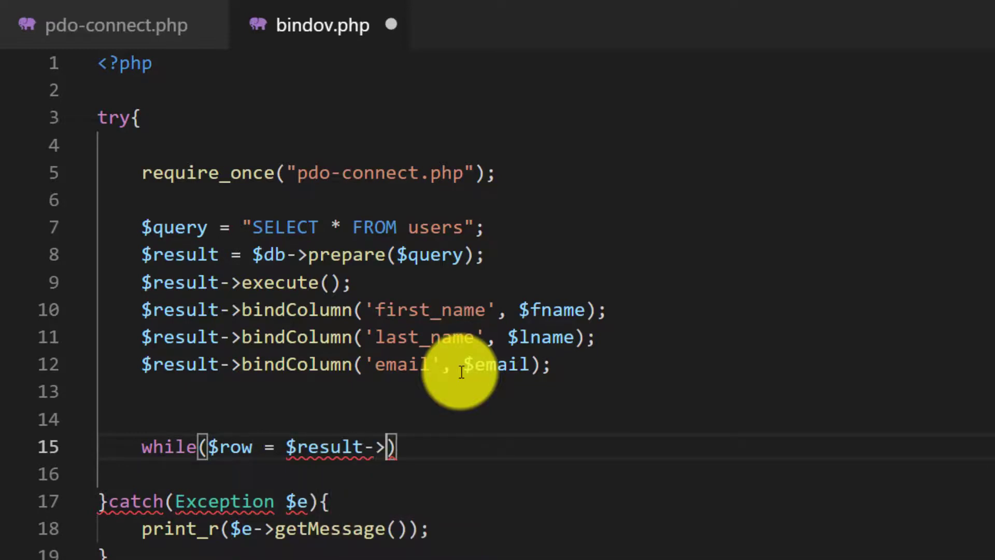
pyautogui.write('fetch()')
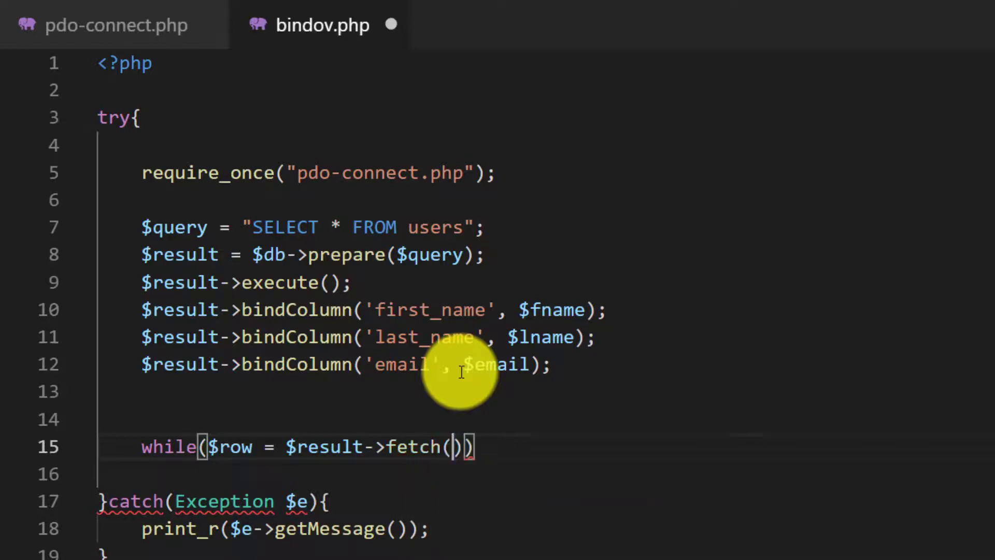
pyautogui.write('{')
pyautogui.click(546, 473)
pyautogui.write('echo')
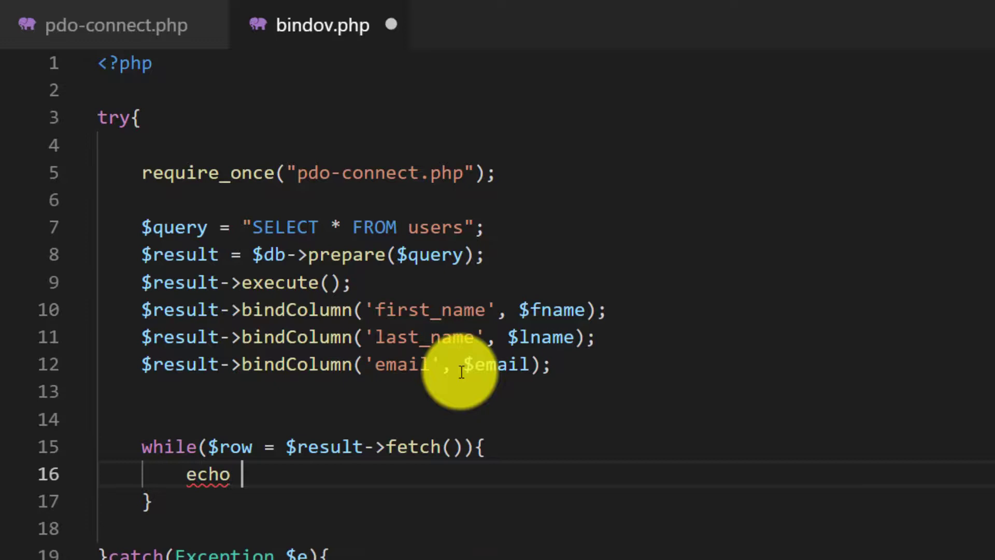
# Echo "First Name: " . $fname . ", email: " . $email . "<br>" inside the loop.
pyautogui.write('"Fir')
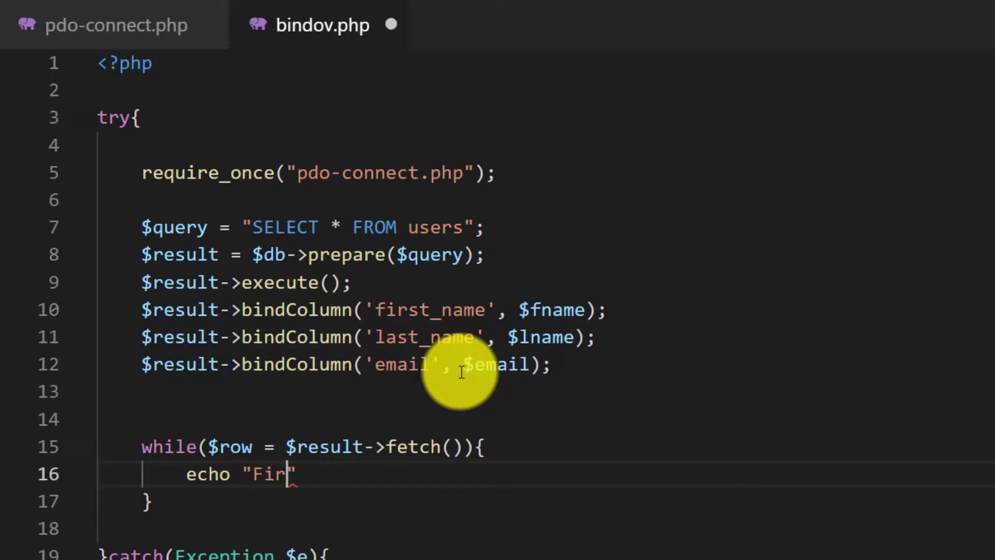
pyautogui.write('st Name:')
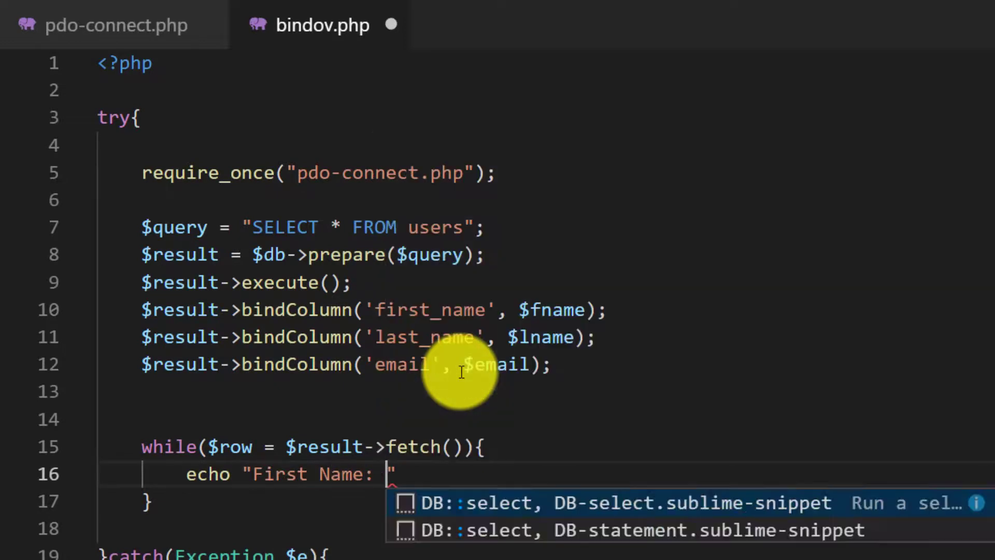
pyautogui.write('. $fname')
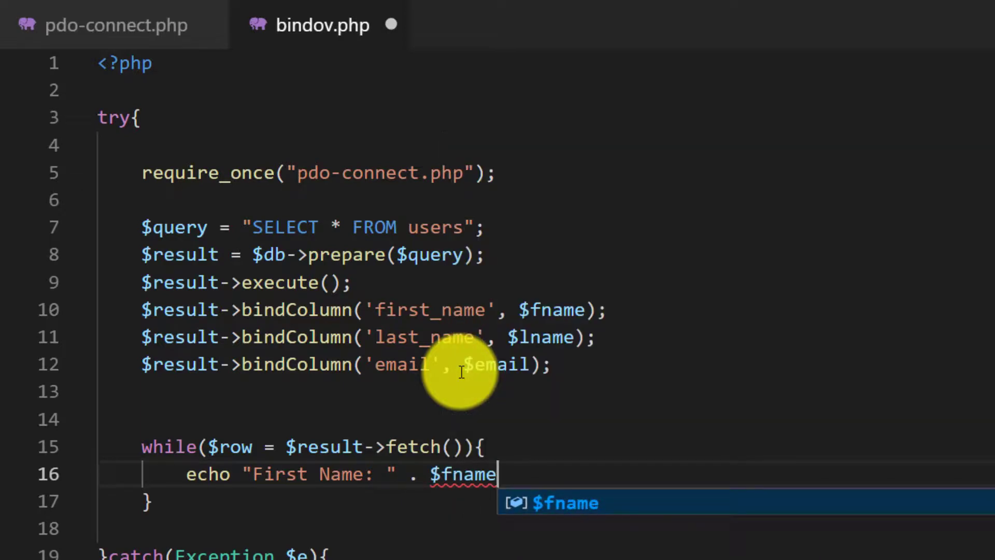
pyautogui.write('.')
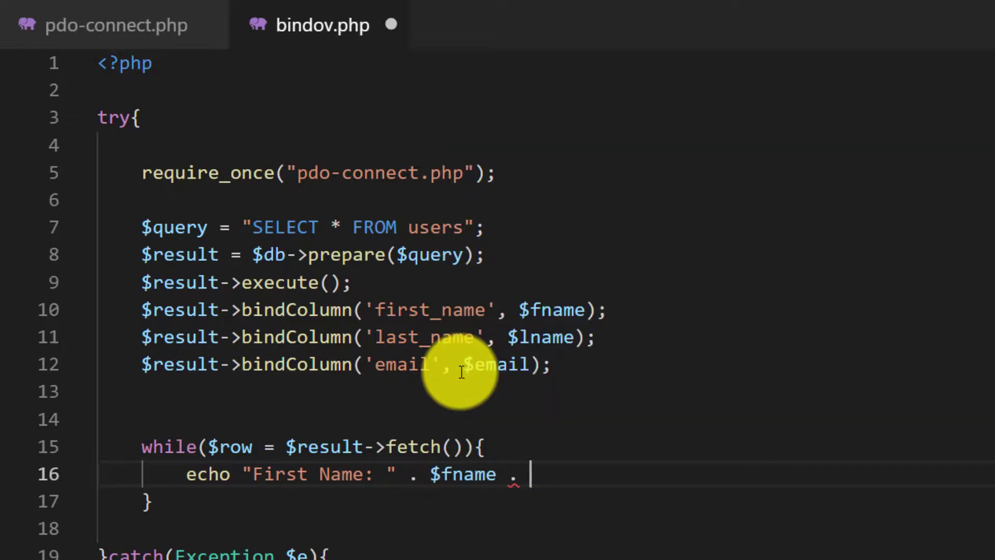
pyautogui.write('", email:"')
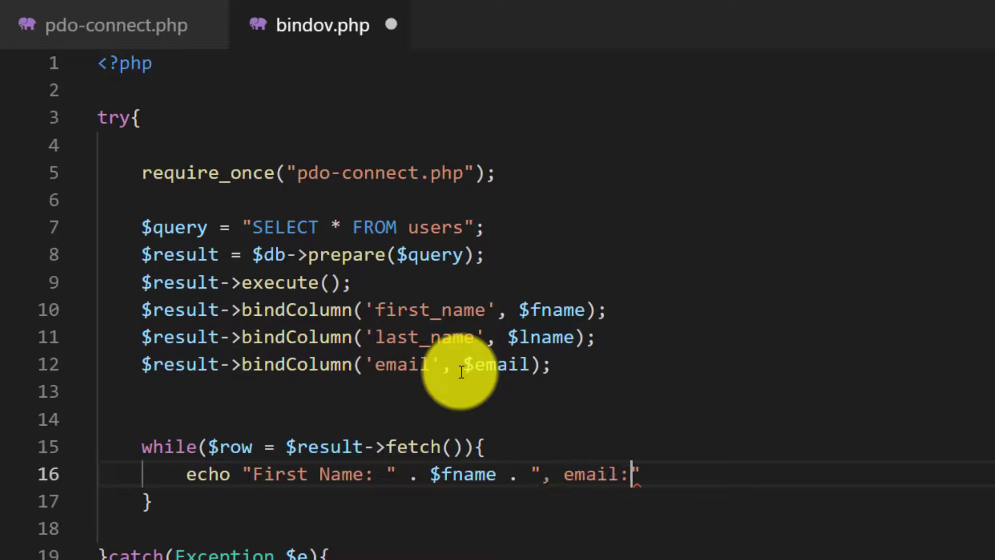
pyautogui.write('. $')
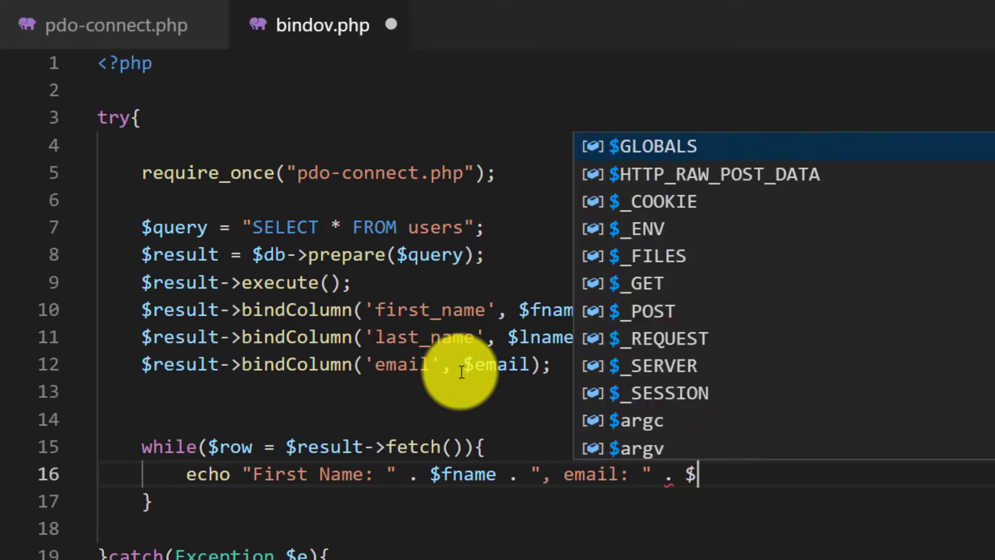
pyautogui.write('email')
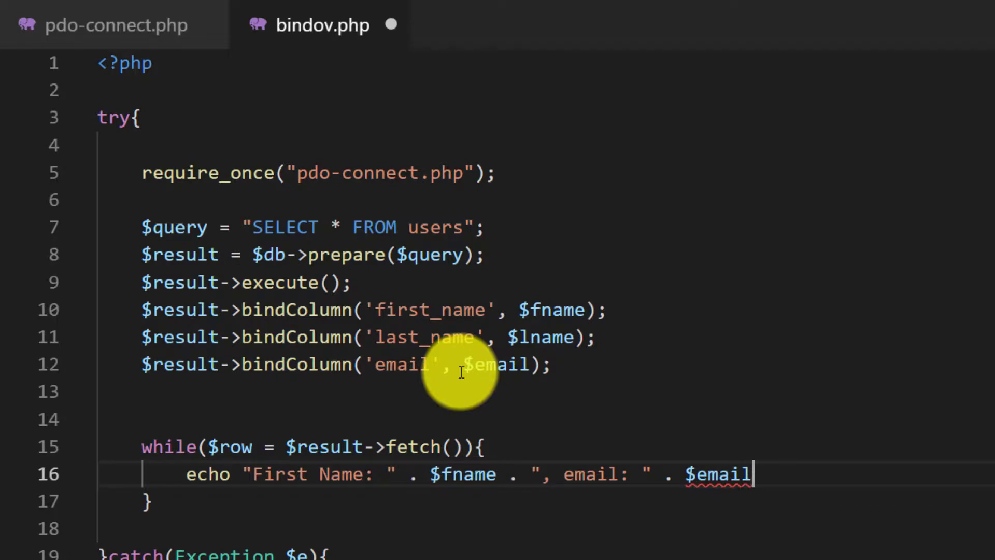
pyautogui.write('. ""')
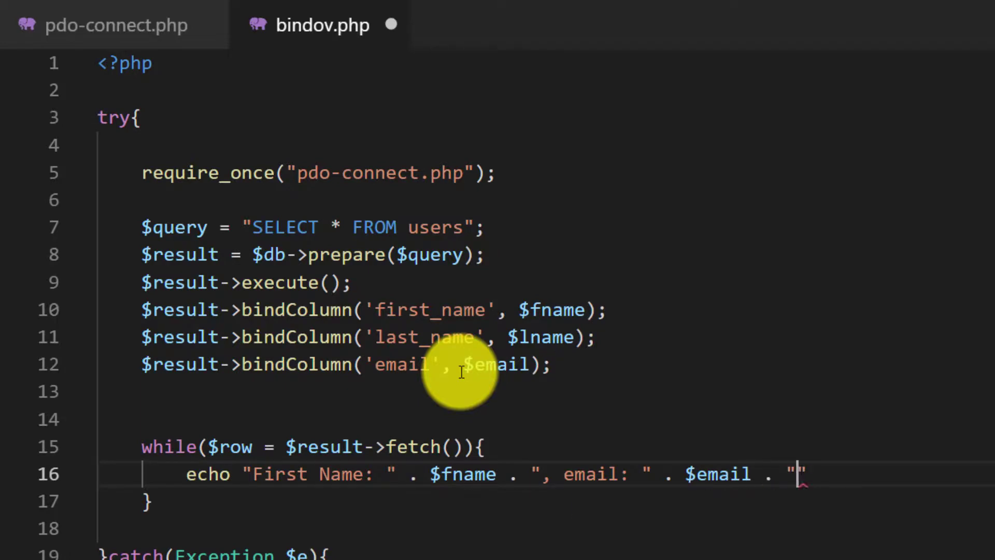
pyautogui.write('<br')
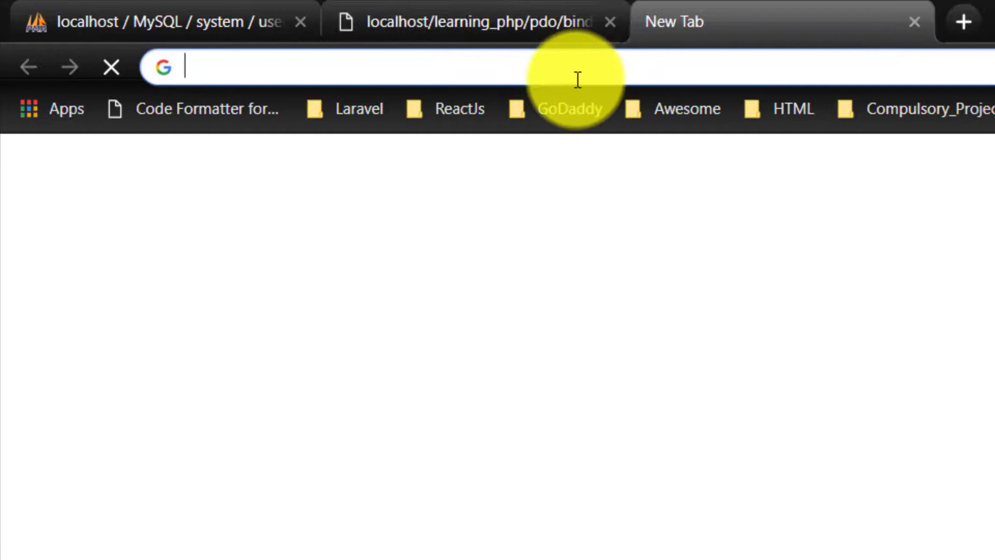
pyautogui.write('http://localhost/learning_php/pdo/bindvalue.php')
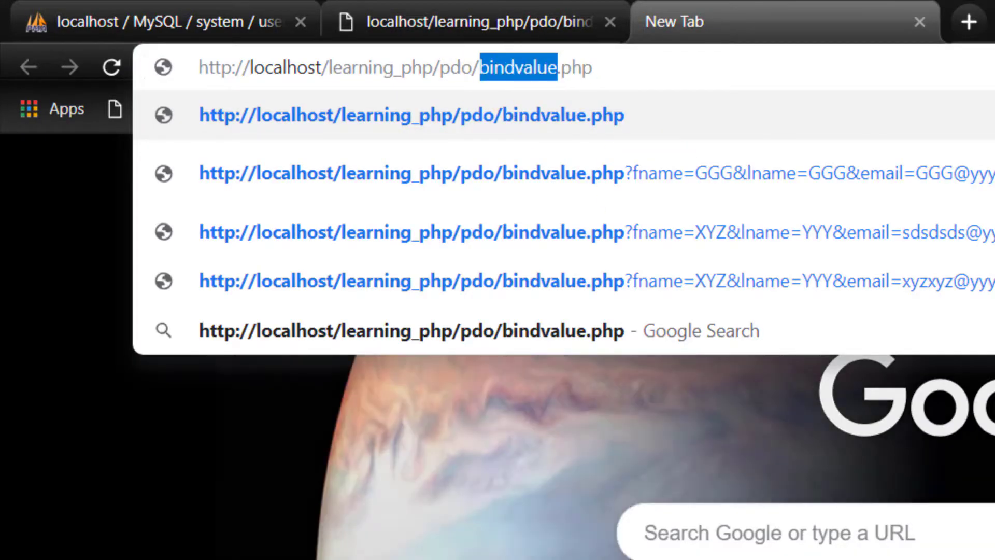